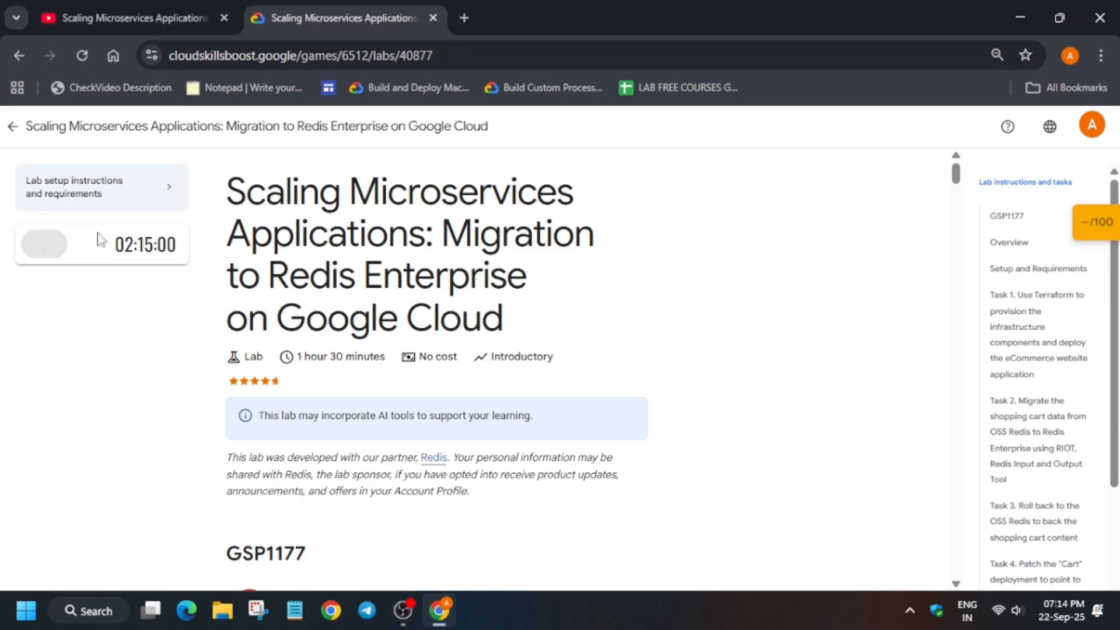
Start the Redis Enterprise migration lab and bring up options for the Google Cloud console link
left_click(45, 244)
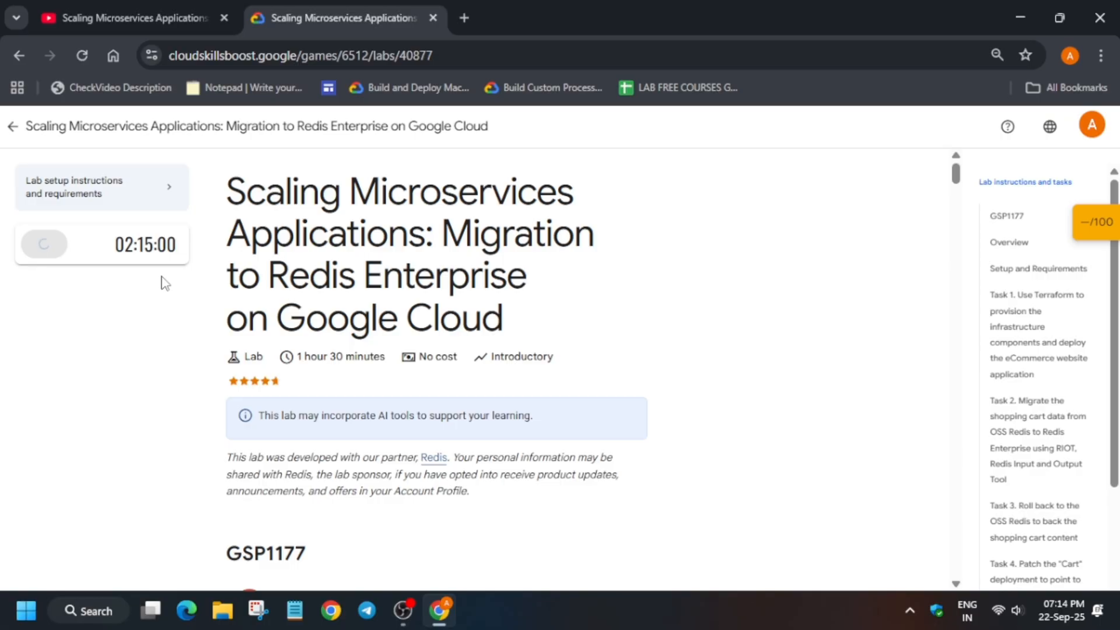
mouse_move(208, 307)
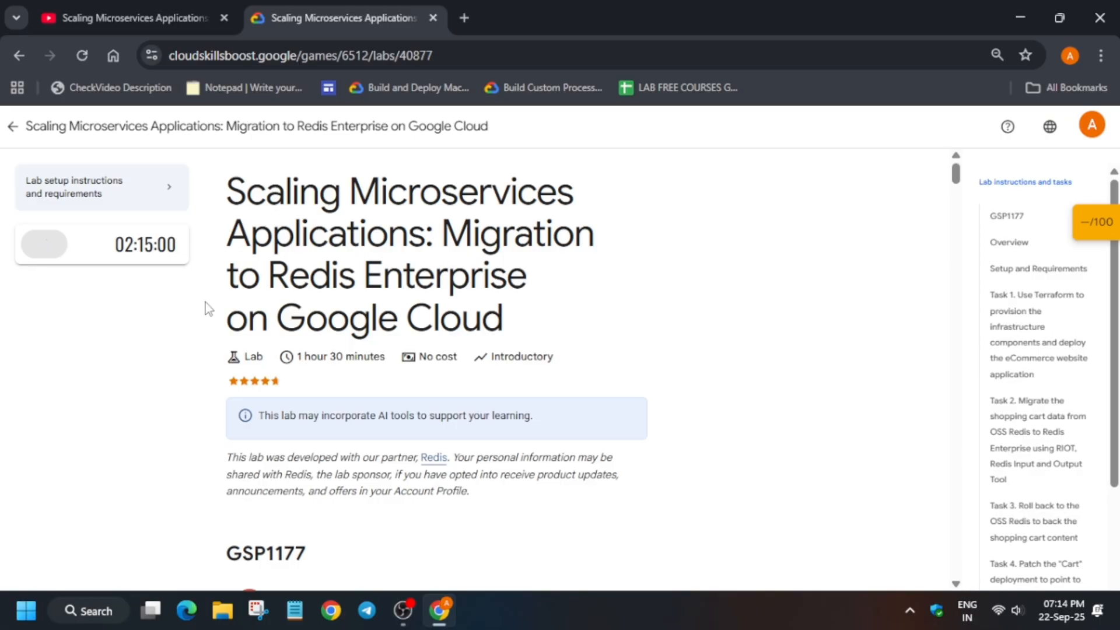
left_click(45, 244)
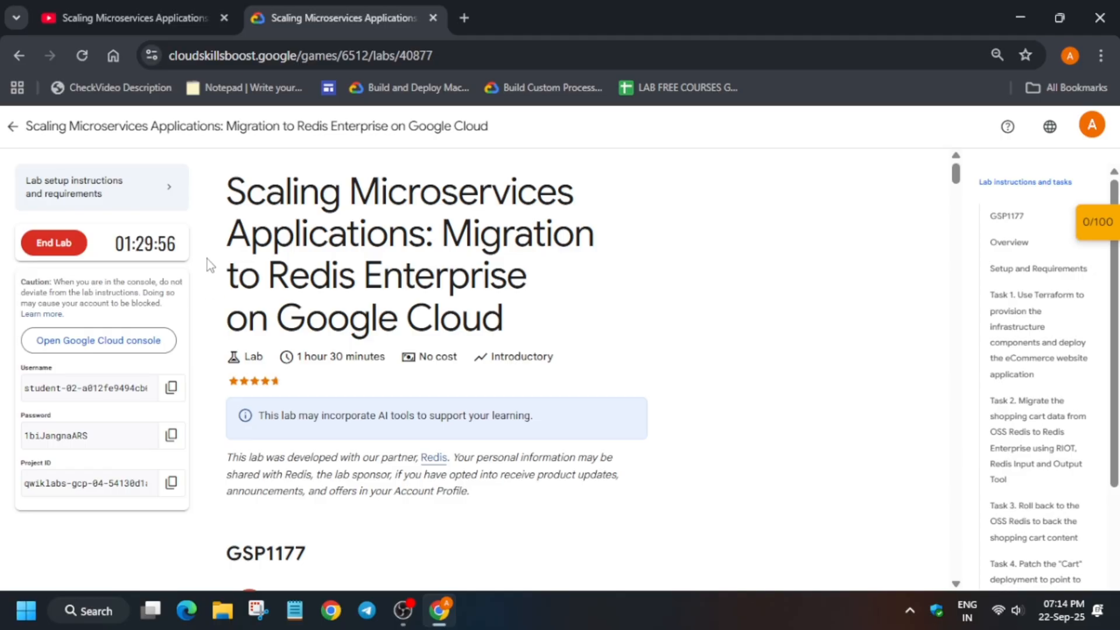
right_click(98, 339)
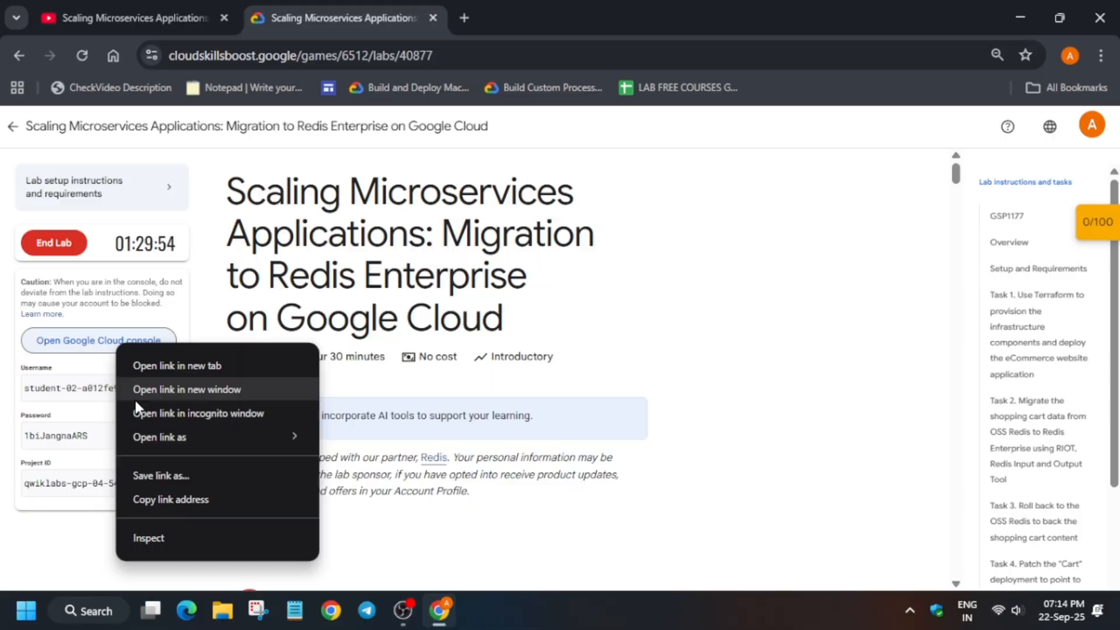
Sign in to the lab project in an incognito window and activate Cloud Shell
left_click(199, 413)
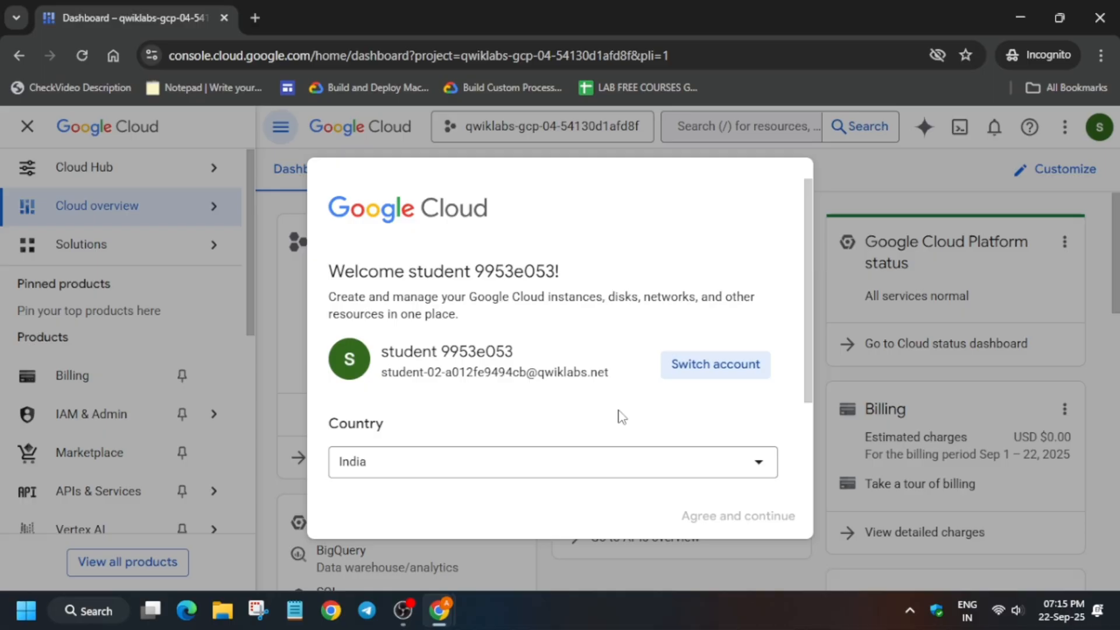
mouse_move(586, 430)
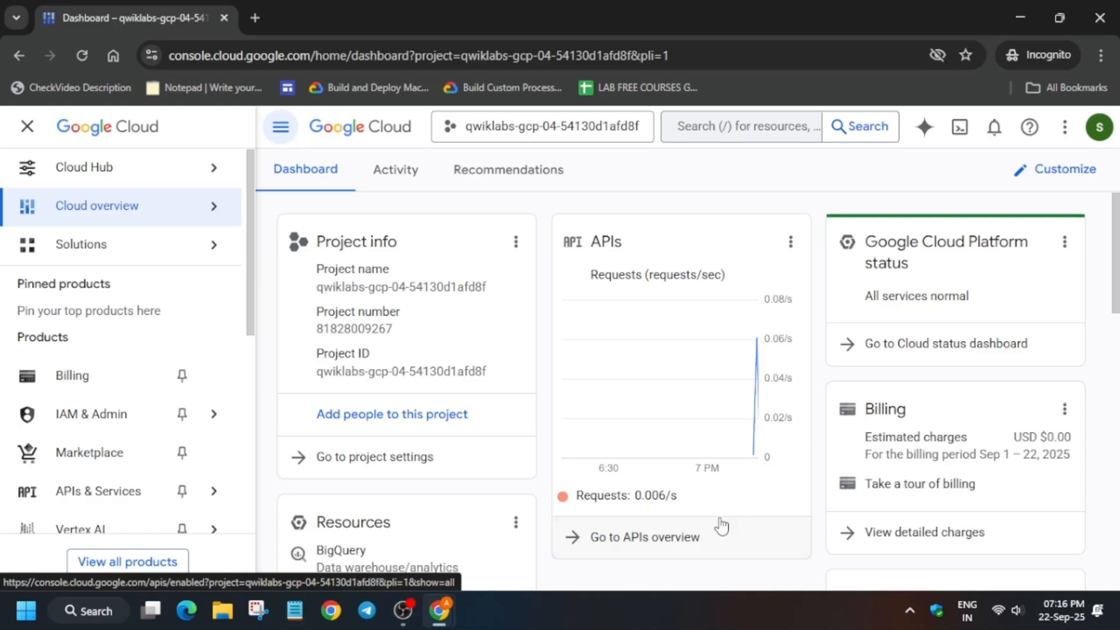
left_click(945, 126)
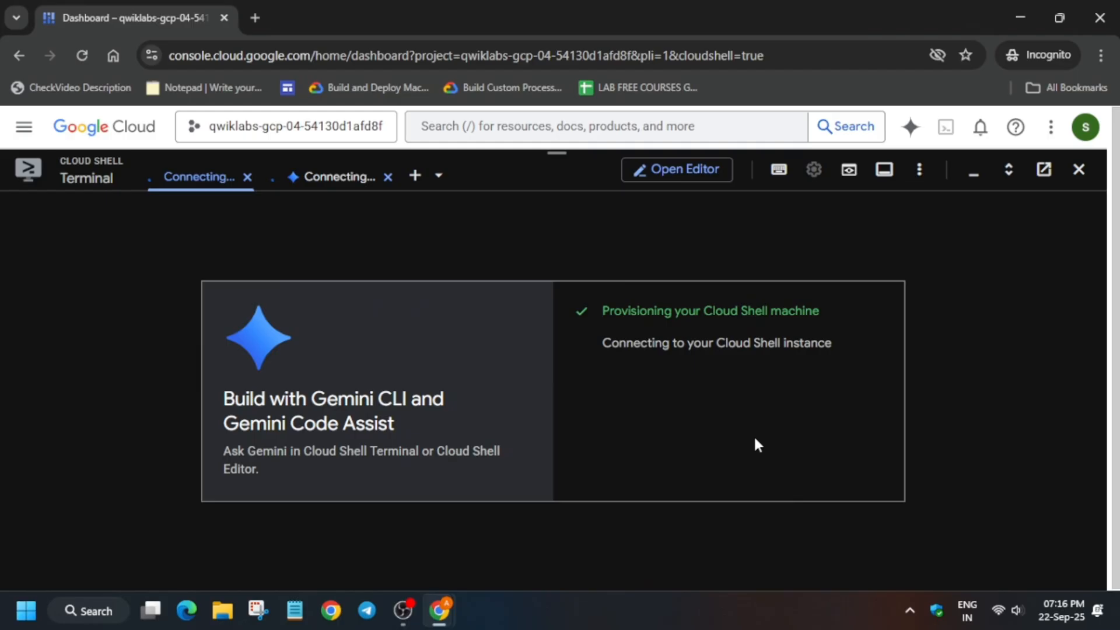
Clone the gcp-microservices-demo-qwiklabs repository in Cloud Shell using the lab's git clone and pushd commands
left_click(813, 169)
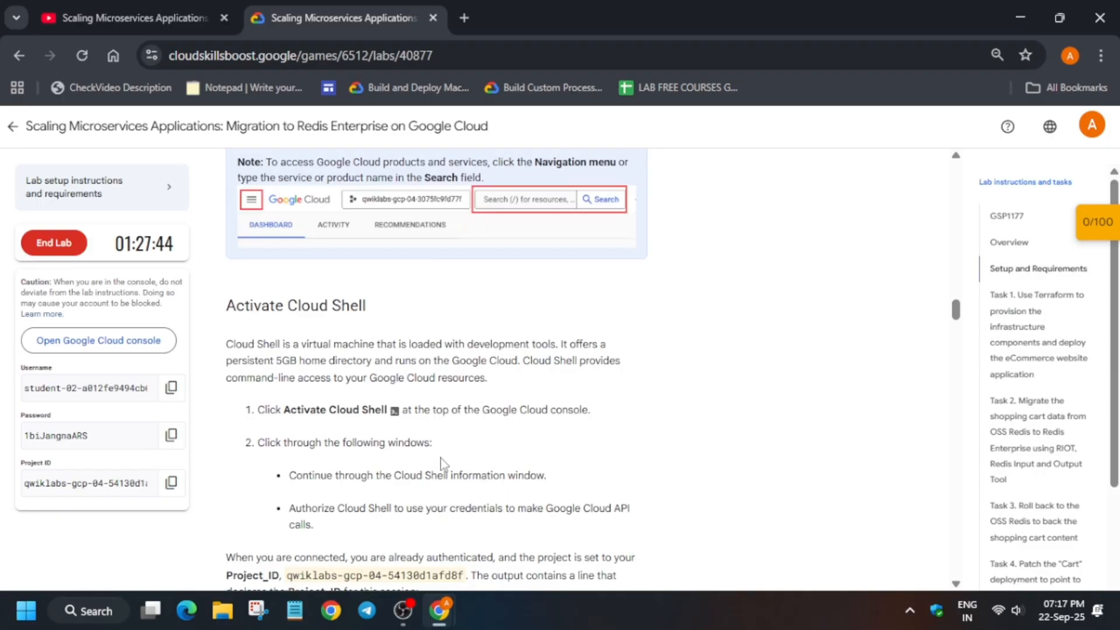
scroll("down", 3)
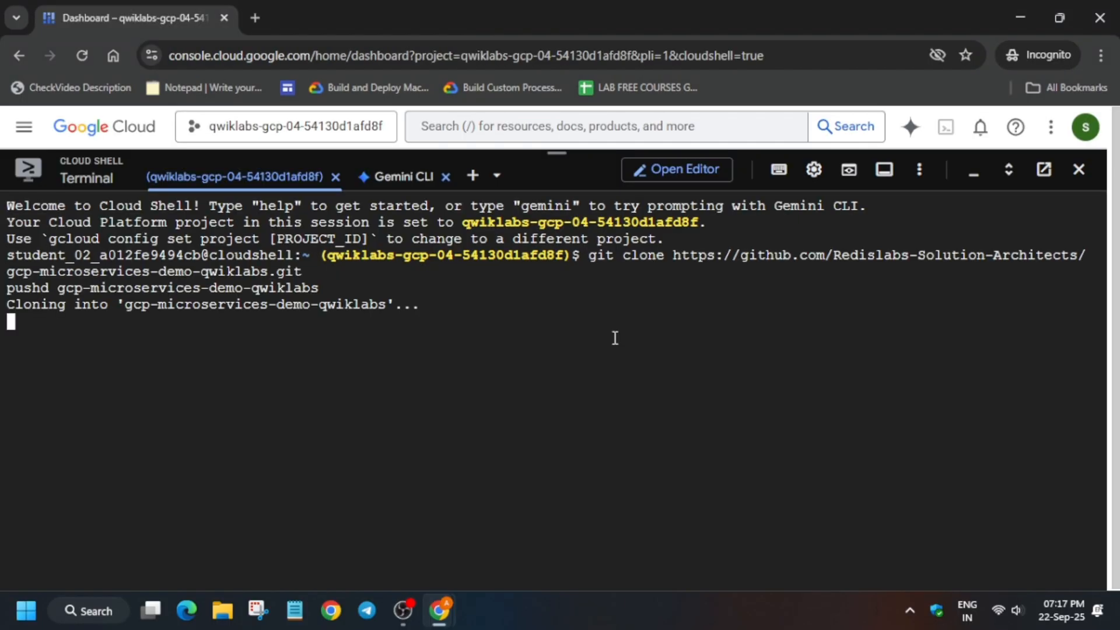
Run terraform init and apply to create the gke-boutique cluster, then export REDIS_DEST, REDIS_DEST_PASS and REDIS_ENDPOINT
left_click(343, 17)
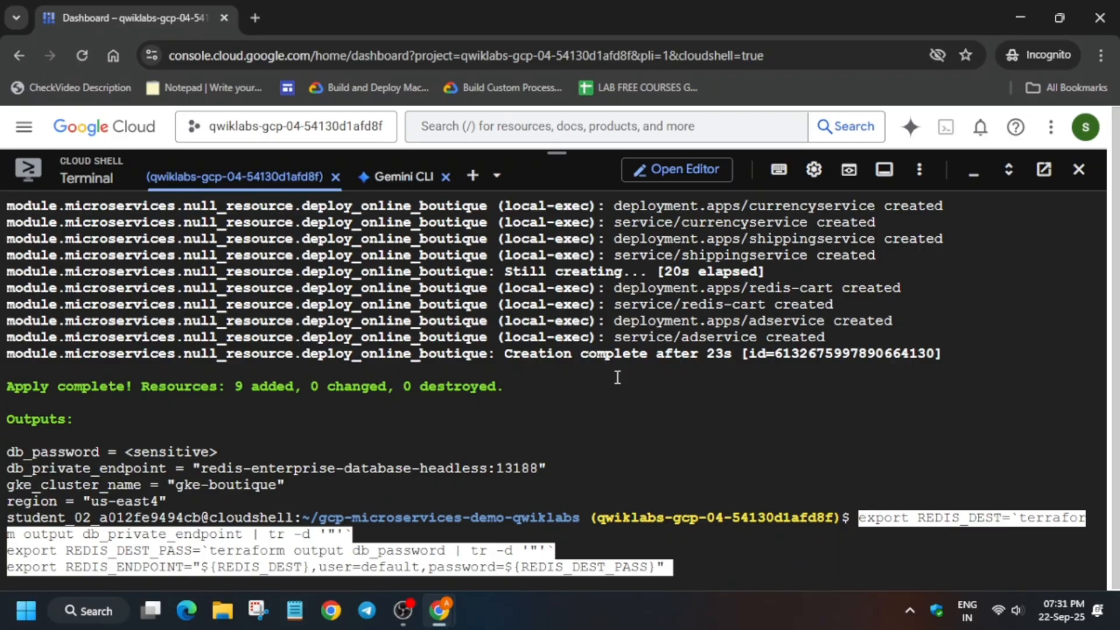
Fetch gke-boutique cluster credentials and query the frontend-external service's external IP in the redis namespace
left_click(343, 17)
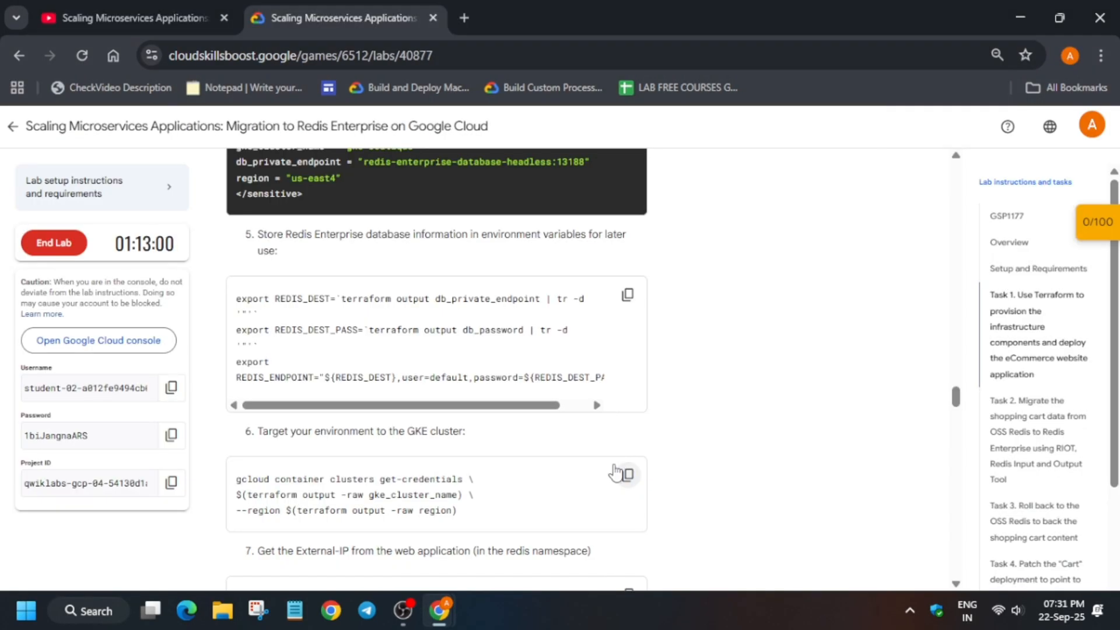
left_click(125, 18)
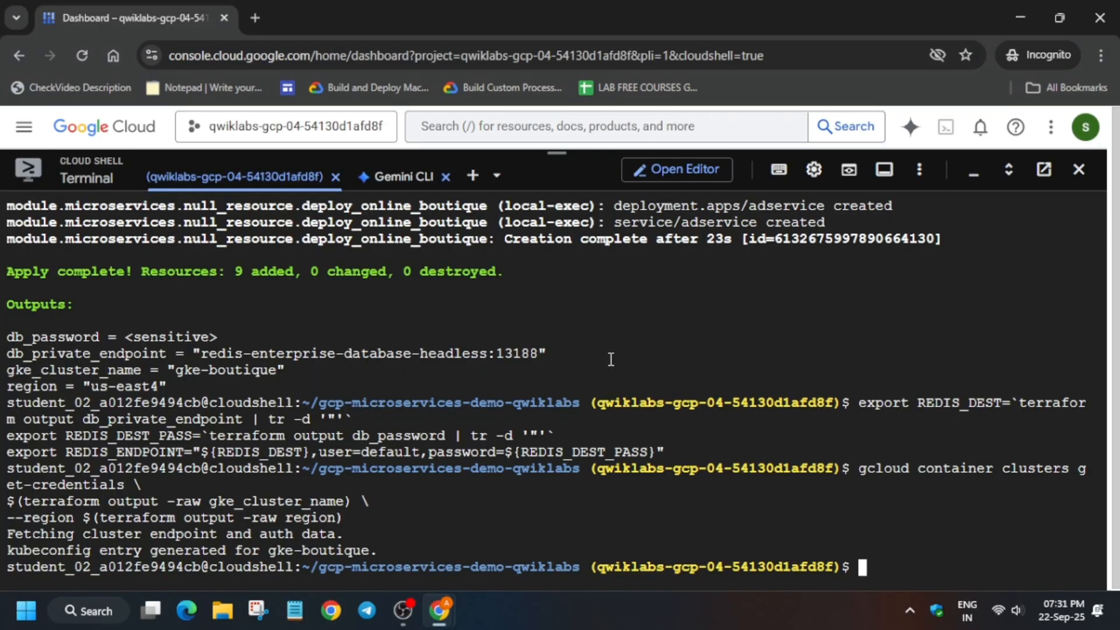
type("kubectl get service frontend-external -n redis")
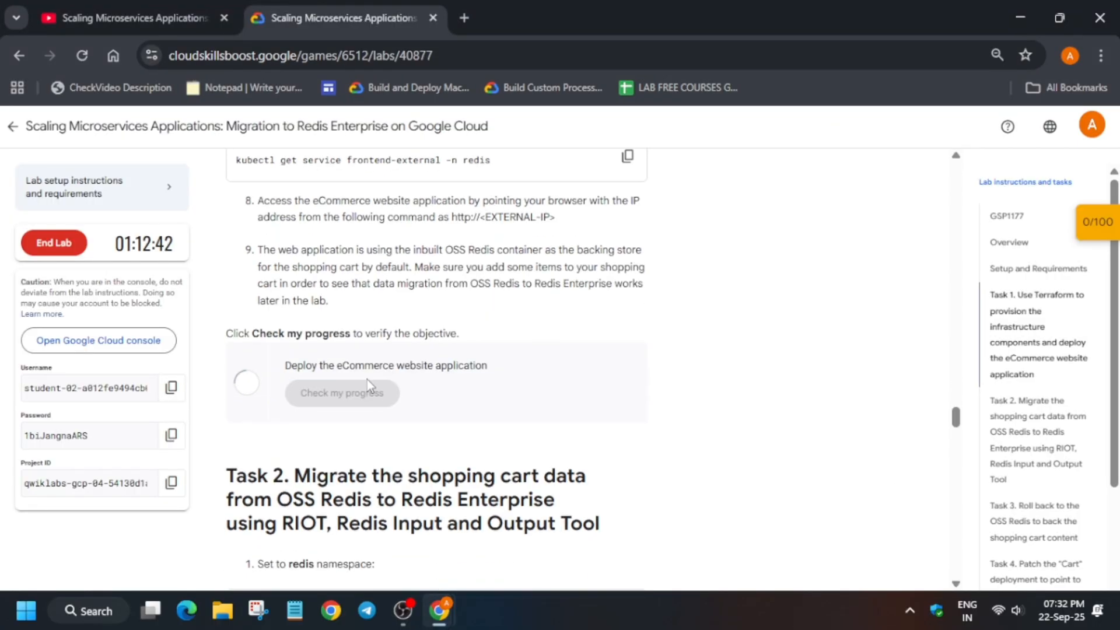
Pass the Task 1-2 deployment and cart-migration checks to reach 60/100 and submit the Task 3 rollback check
left_click(627, 370)
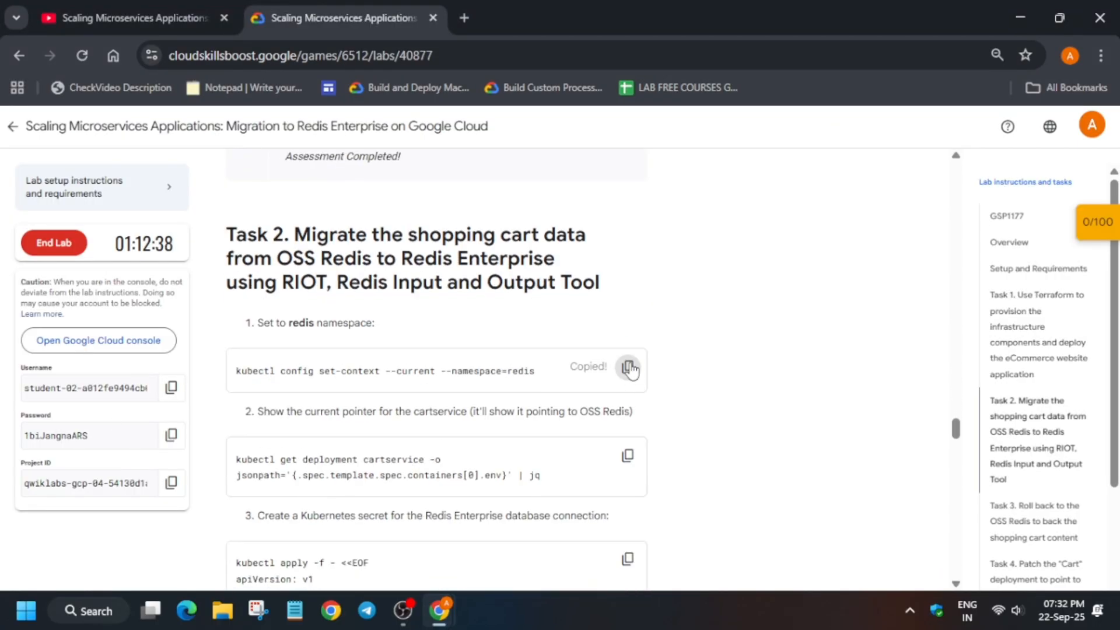
left_click(628, 455)
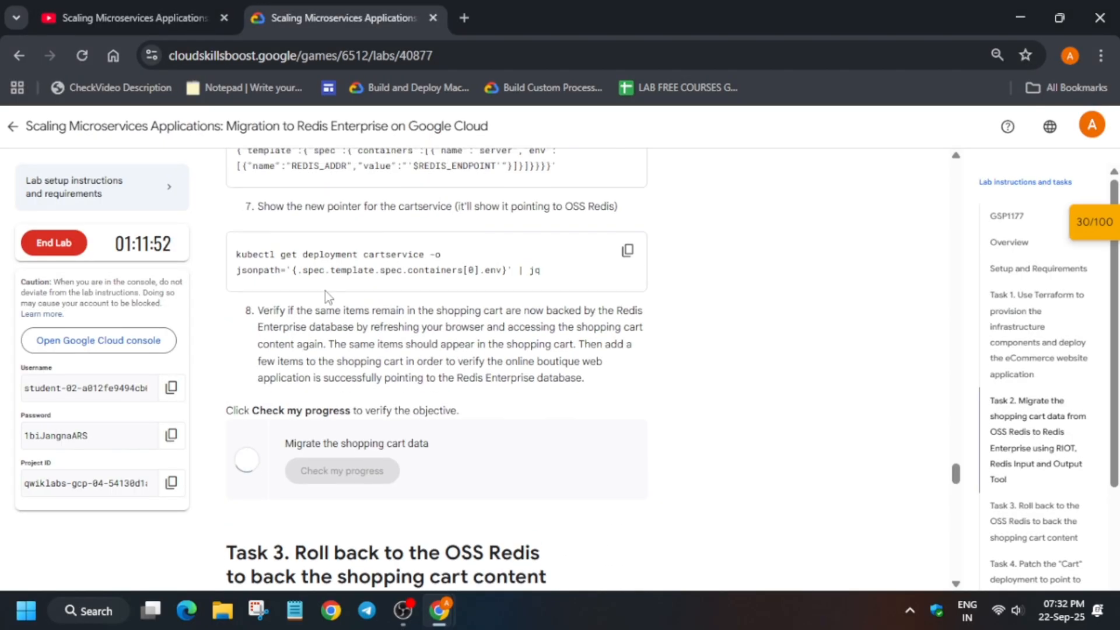
scroll("up", 3)
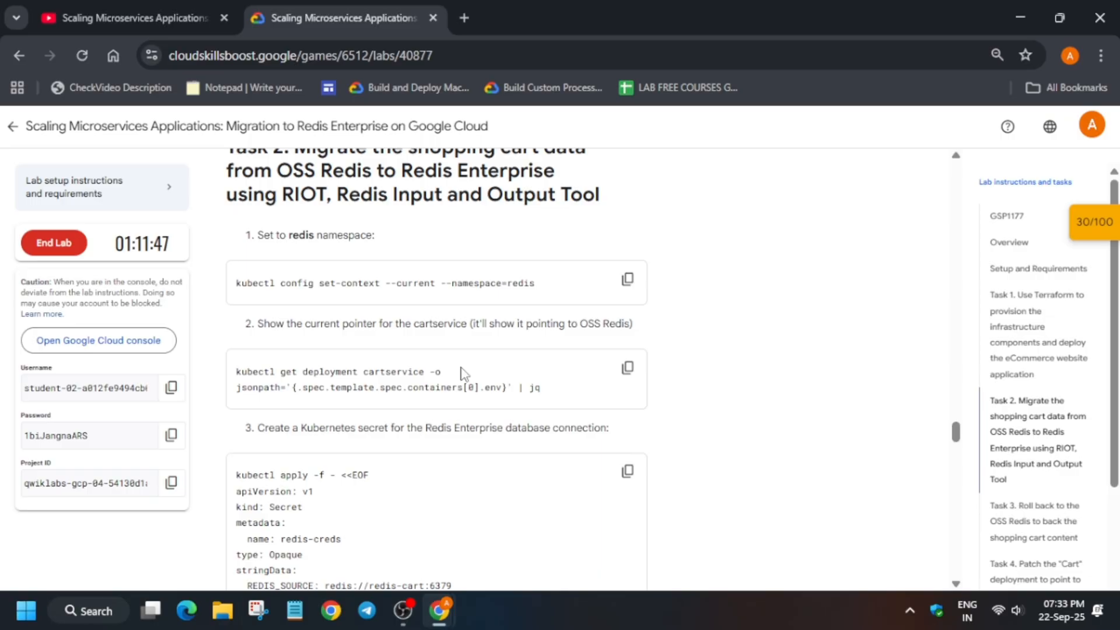
scroll("down", 3)
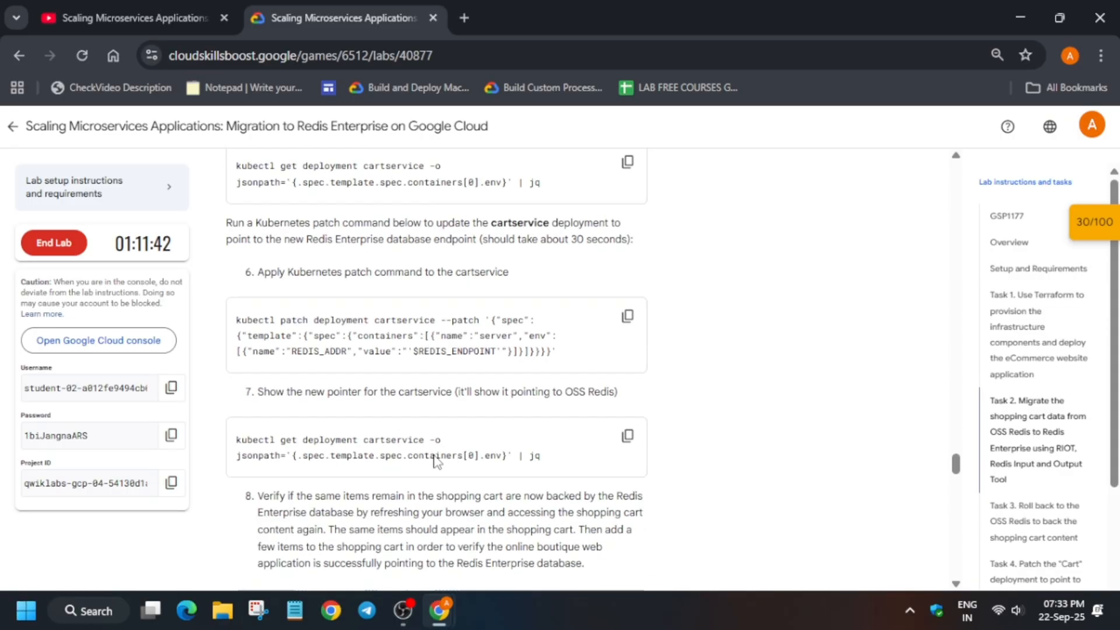
scroll("down", 3)
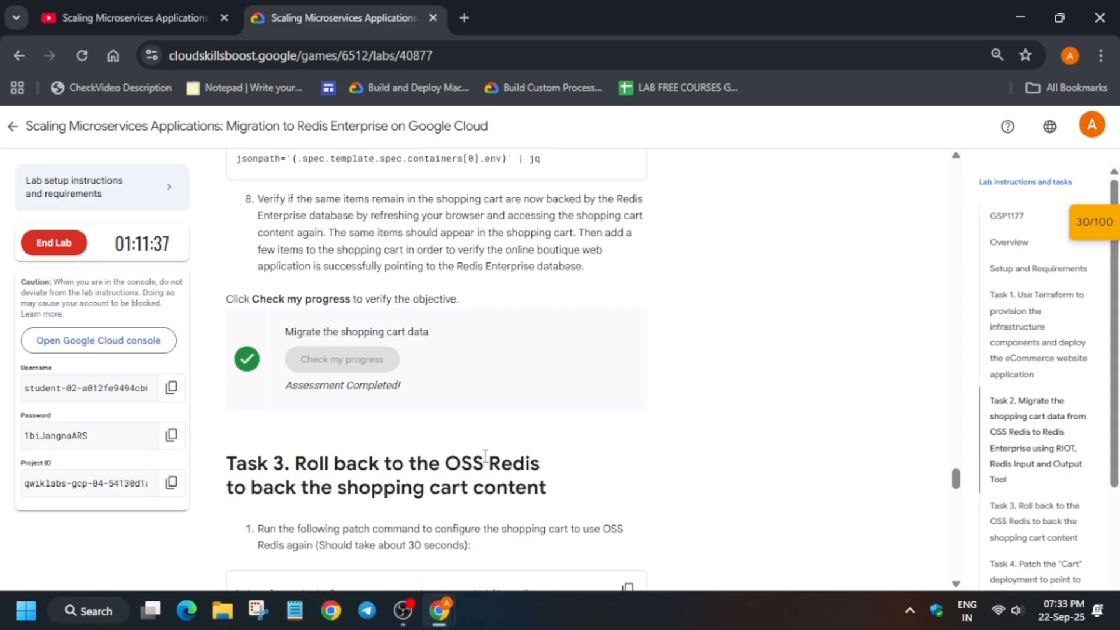
scroll("down", 3)
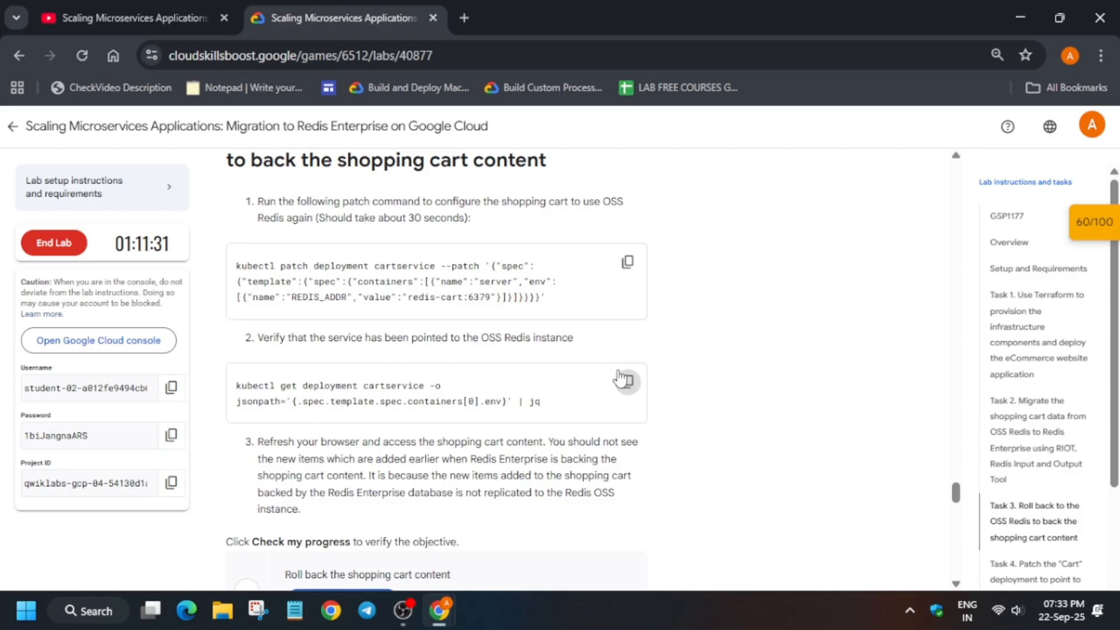
scroll("down", 3)
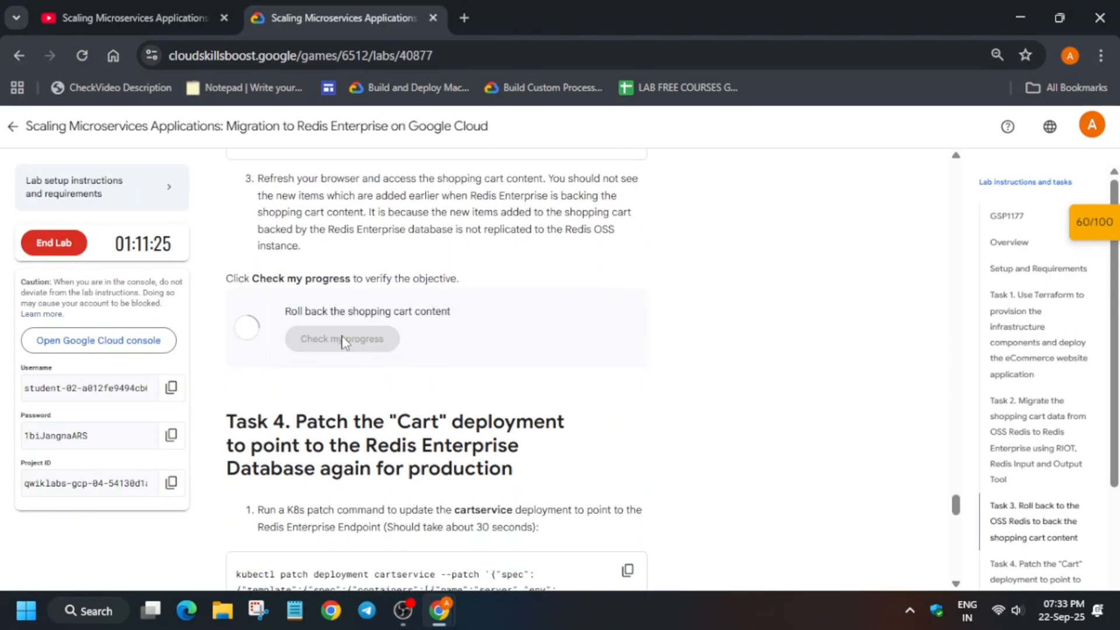
Patch cartservice to $REDIS_ENDPOINT and delete the redis-cart deployment with kubectl
left_click(342, 338)
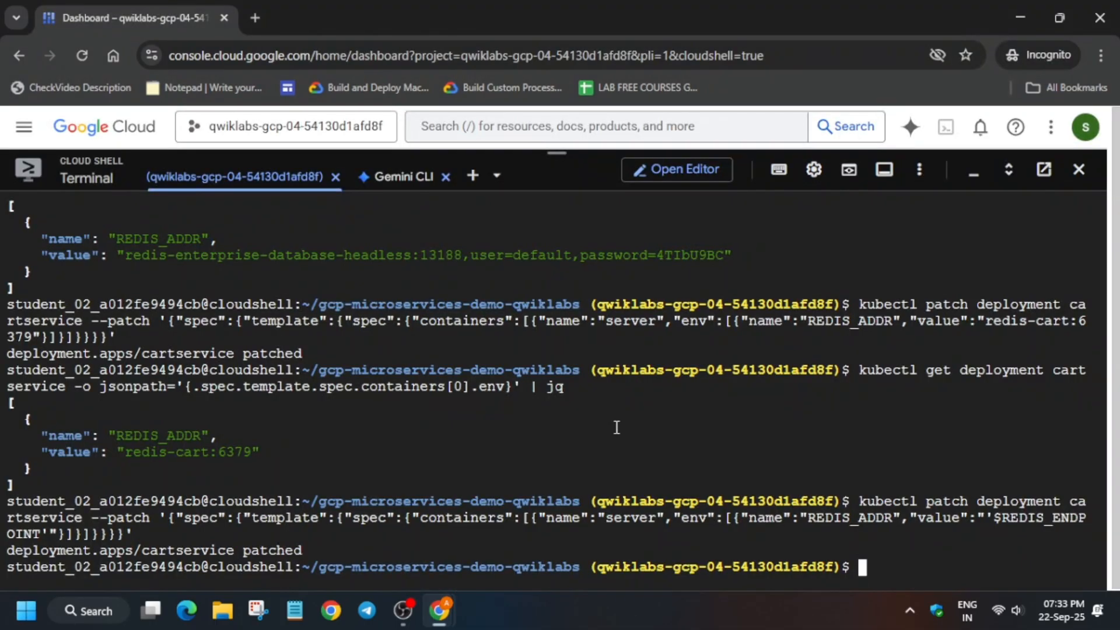
type("kubectl delete deploy redis-cart")
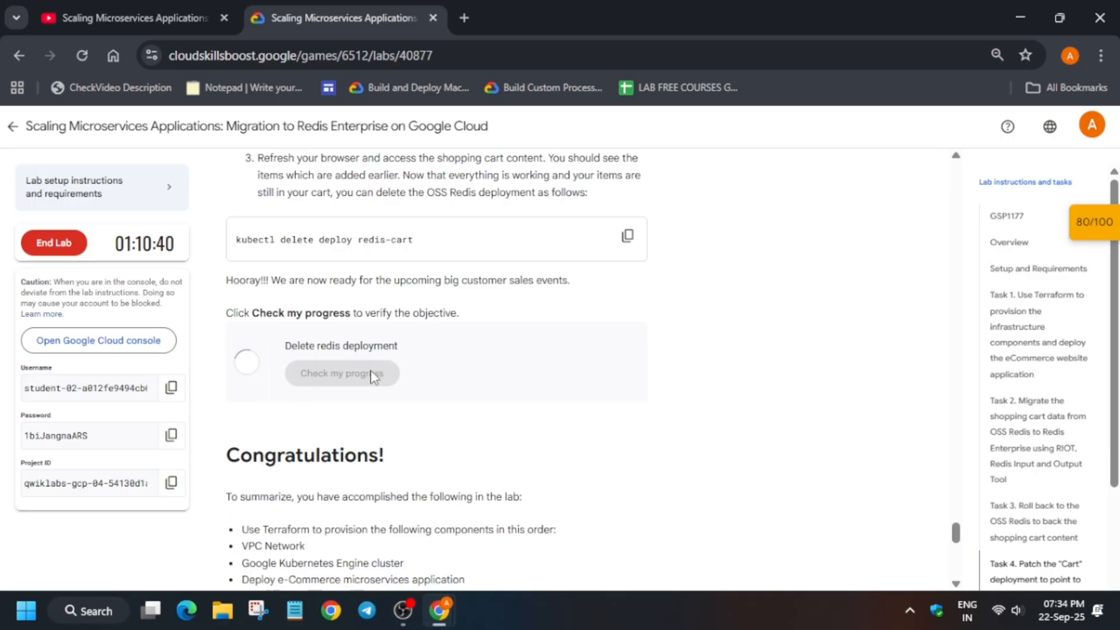
Re-run the Delete redis deployment progress check until it is marked completed
left_click(342, 373)
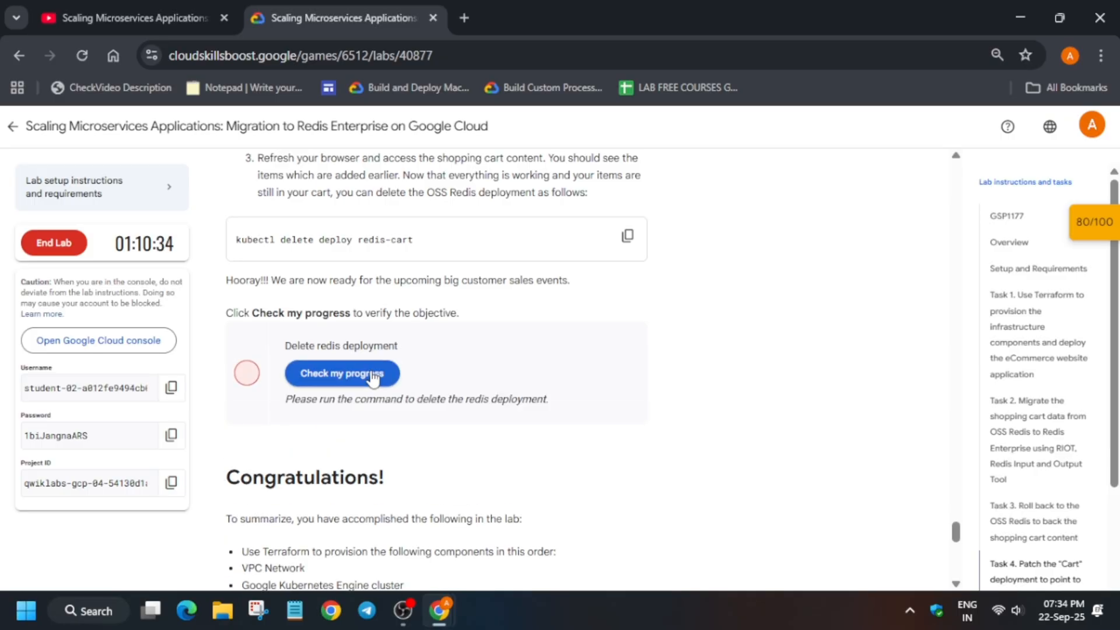
left_click(342, 373)
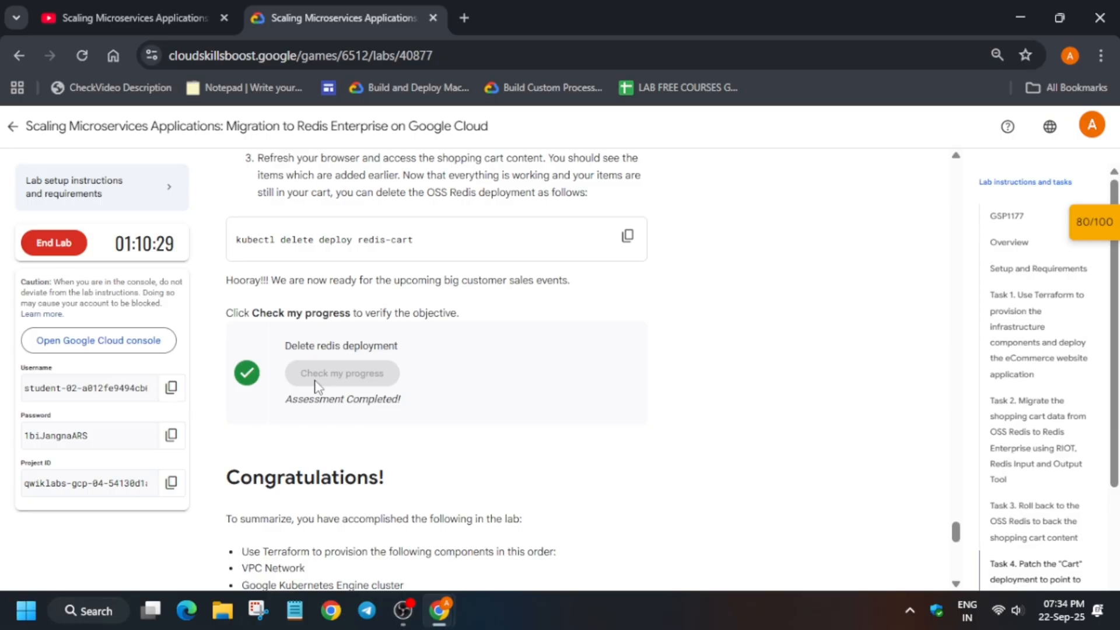